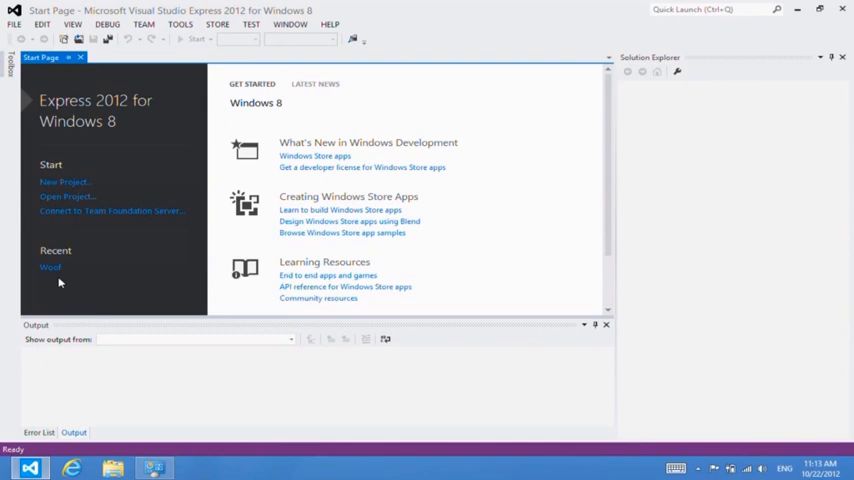
Open the recent Woof project and enable the Multilingual App Toolkit on it.
click(50, 267)
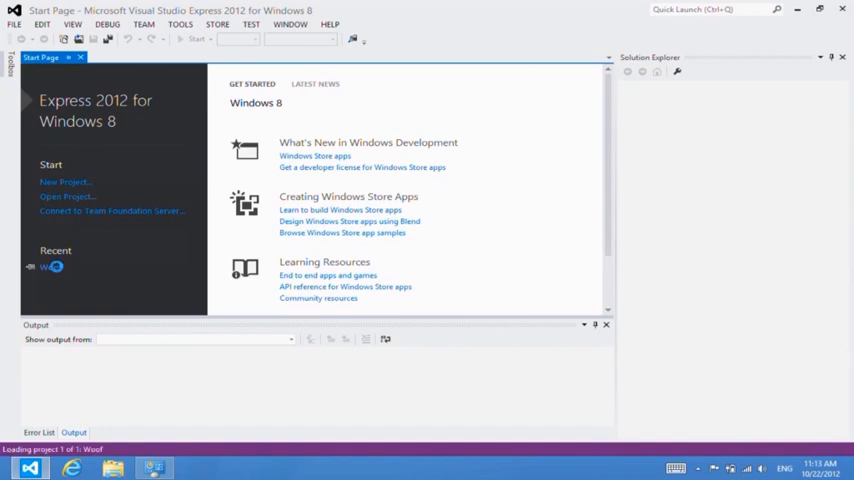
click(50, 266)
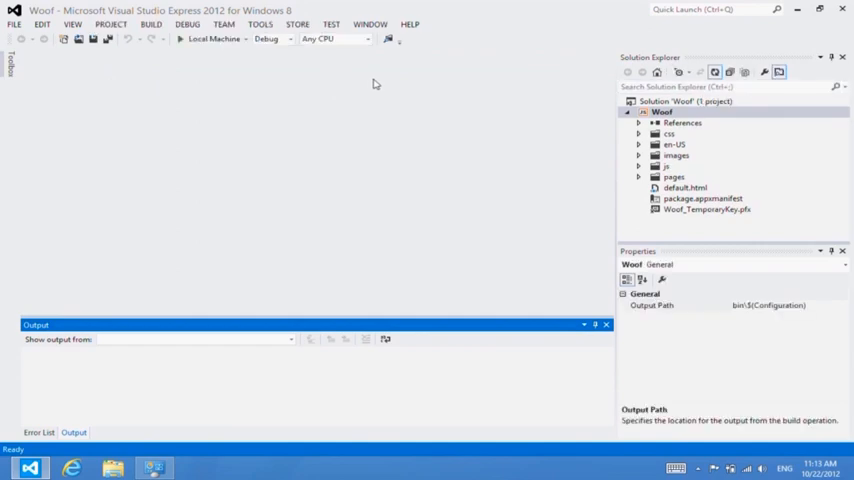
click(260, 24)
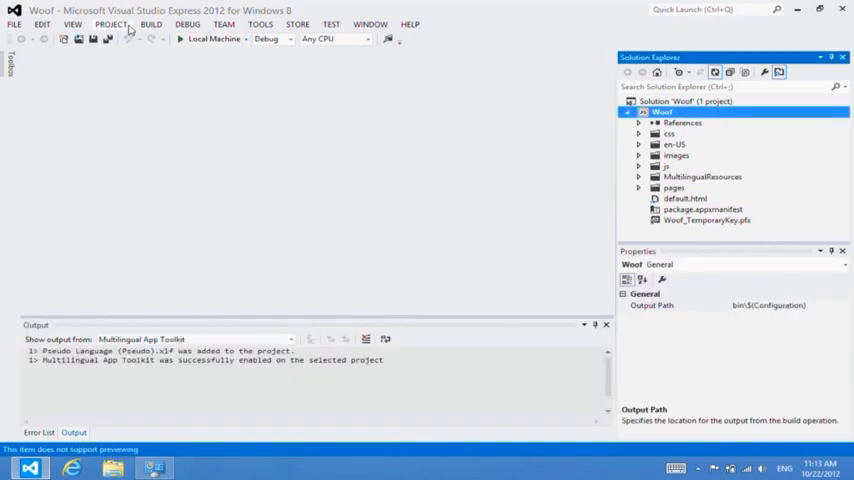
Add German (Germany) [de-DE] as a translation language for the Woof project.
click(110, 23)
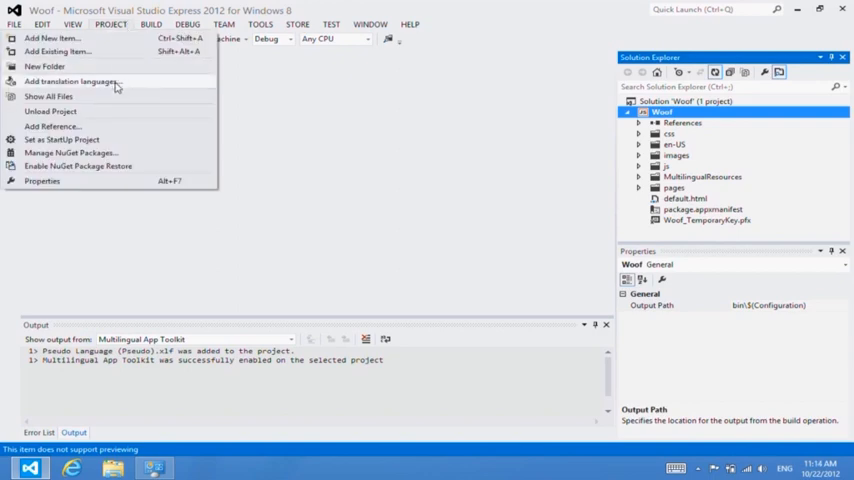
click(70, 81)
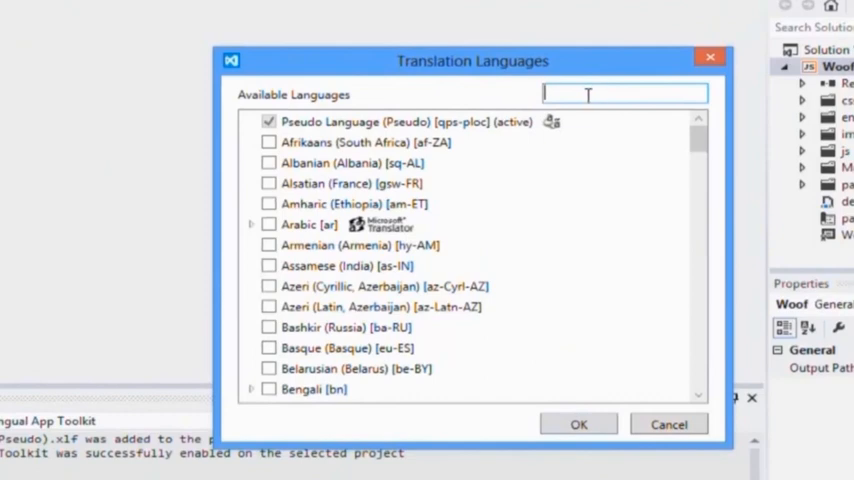
text(de-DE)
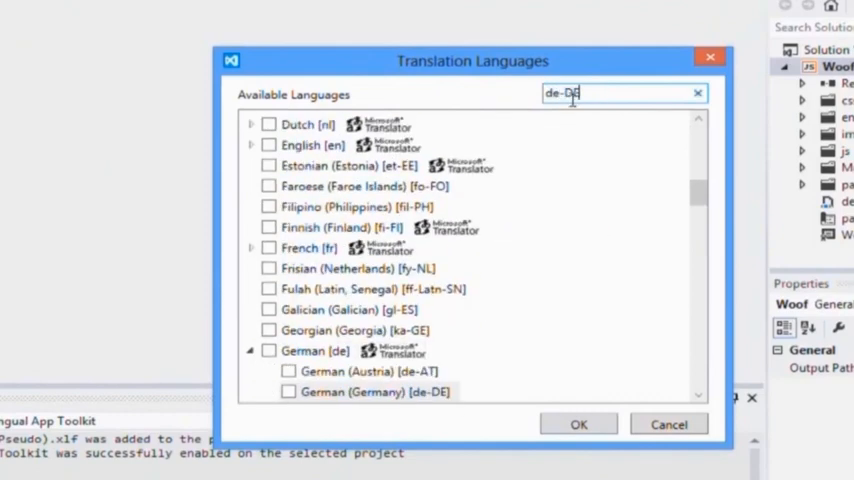
click(289, 391)
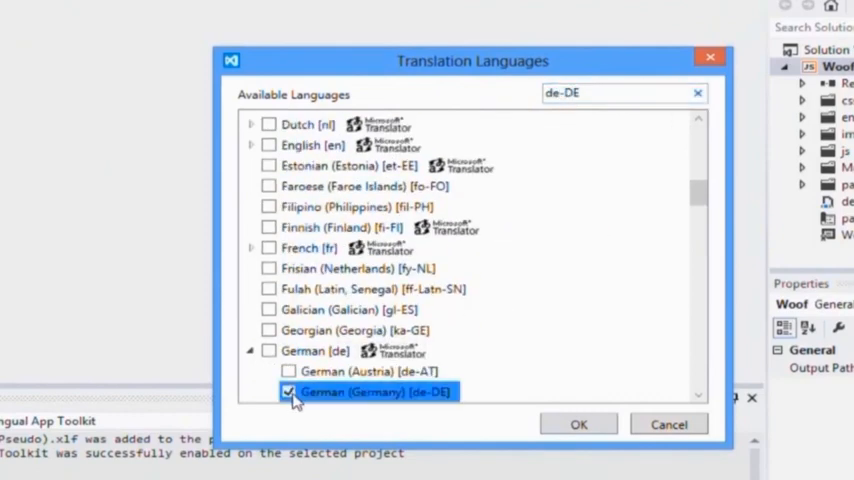
mouse_move(578, 424)
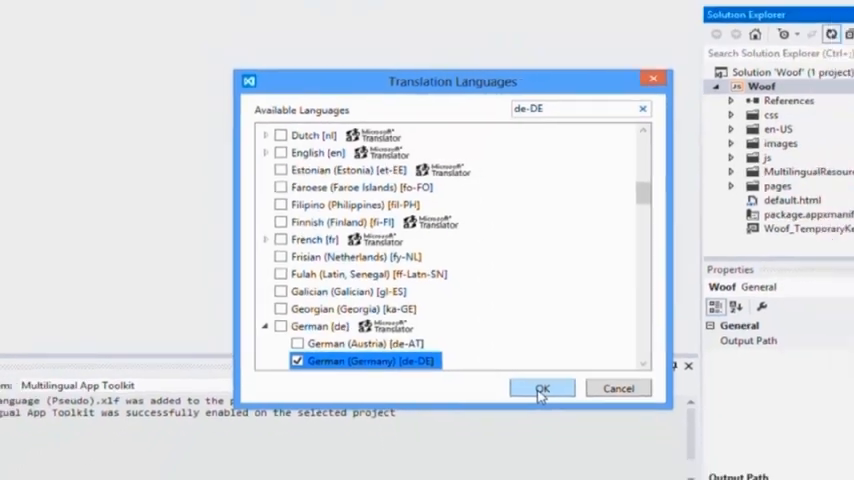
click(542, 388)
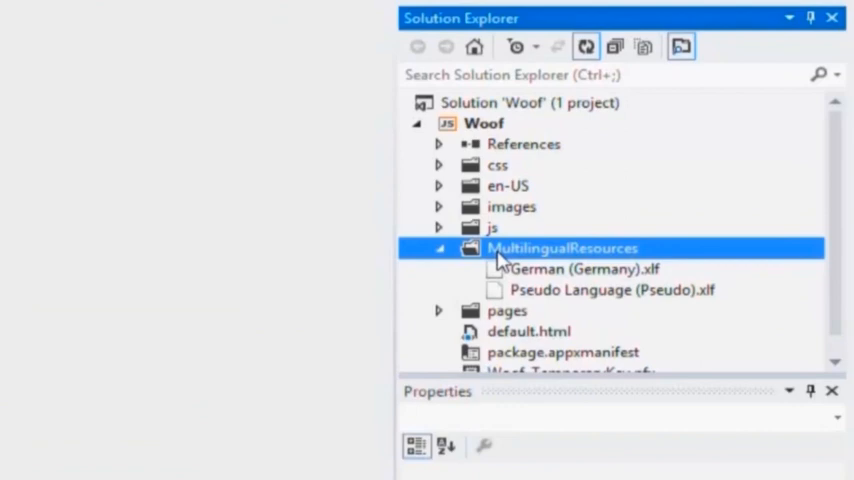
mouse_move(510, 280)
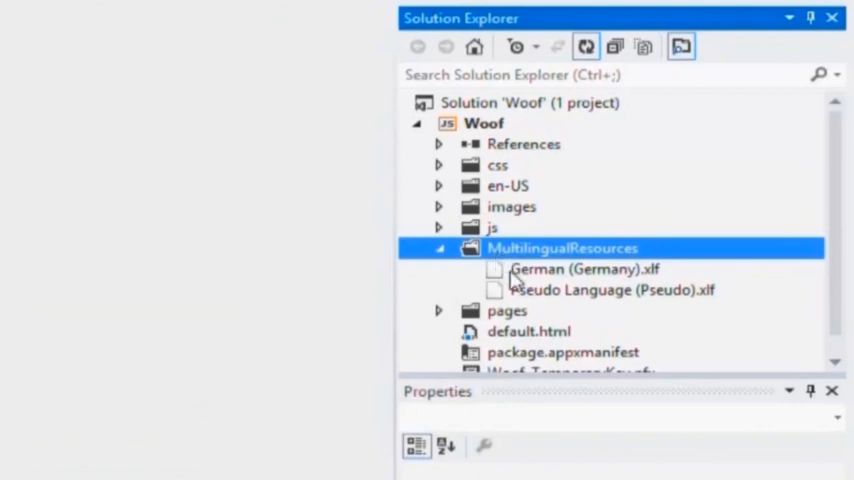
Open German (Germany).xlf in the XML (Text) Editor and build the solution.
click(583, 269)
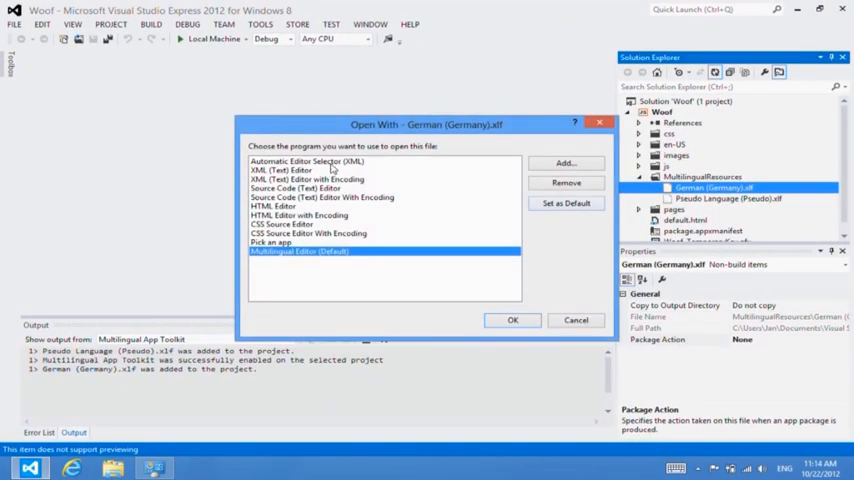
click(512, 320)
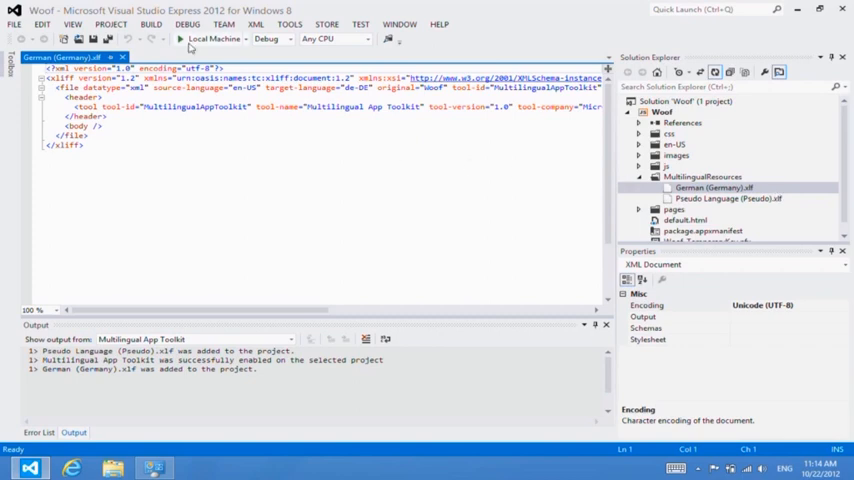
click(151, 24)
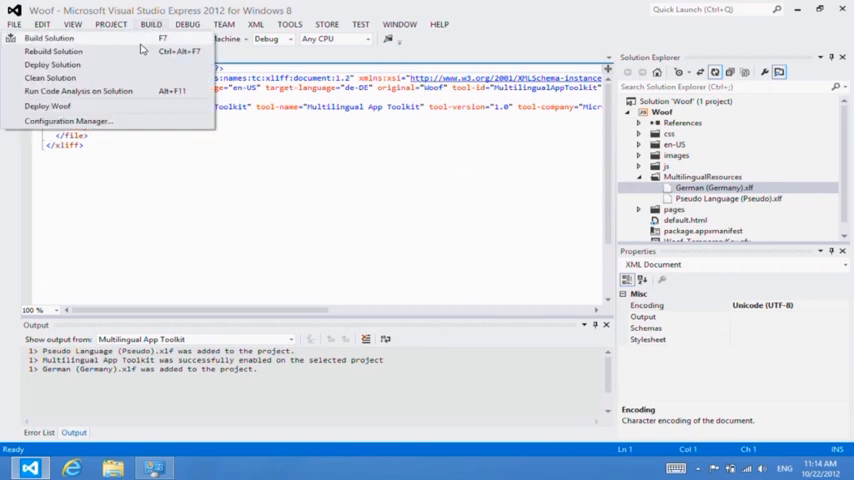
click(49, 37)
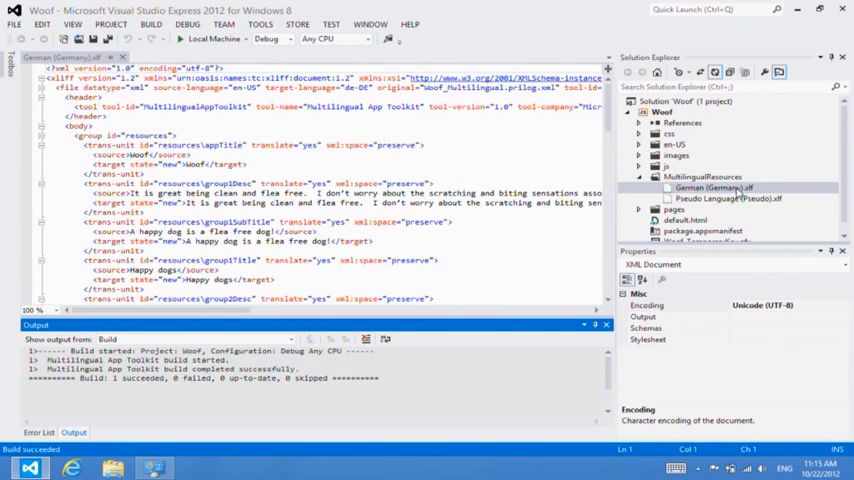
Machine-translate all 19 strings to German in Multilingual Editor, save, and reload in Visual Studio.
click(710, 188)
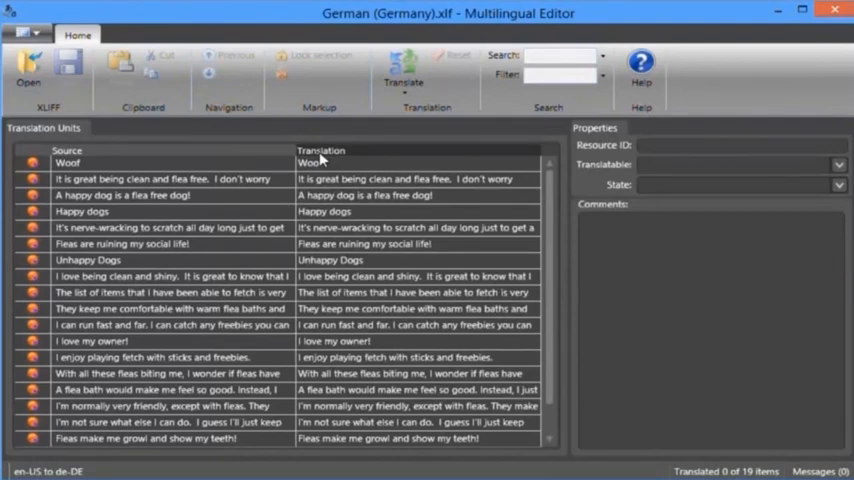
mouse_move(374, 131)
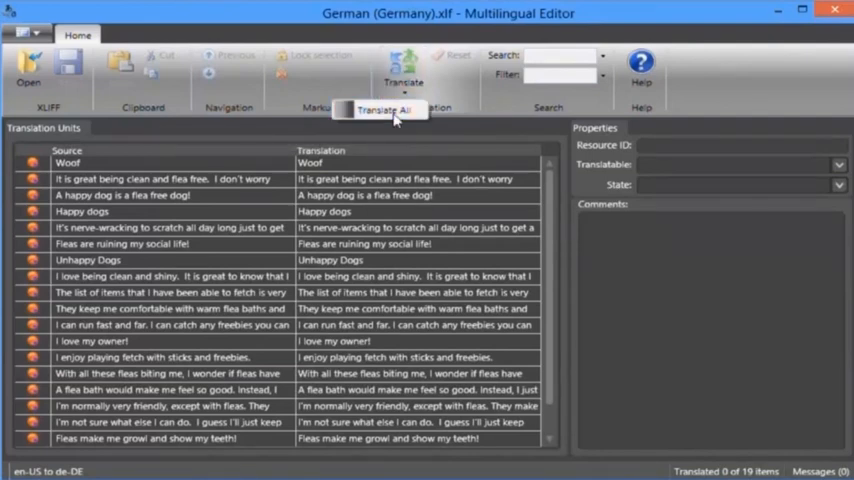
click(383, 110)
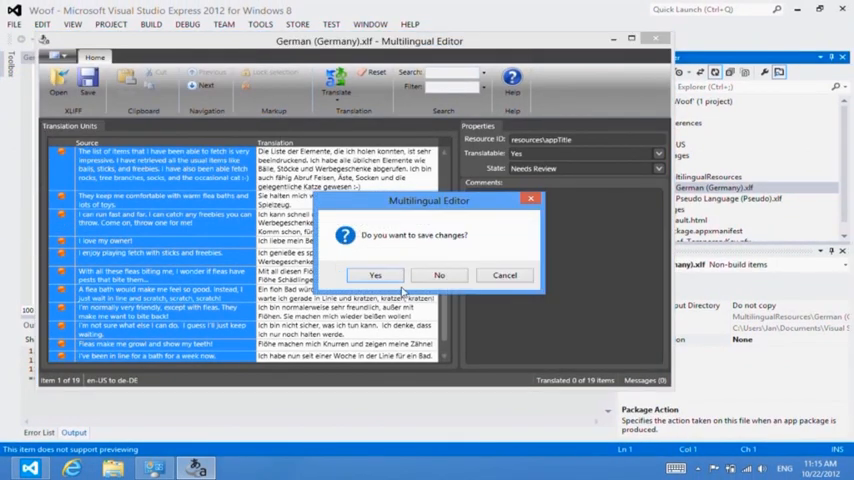
click(374, 274)
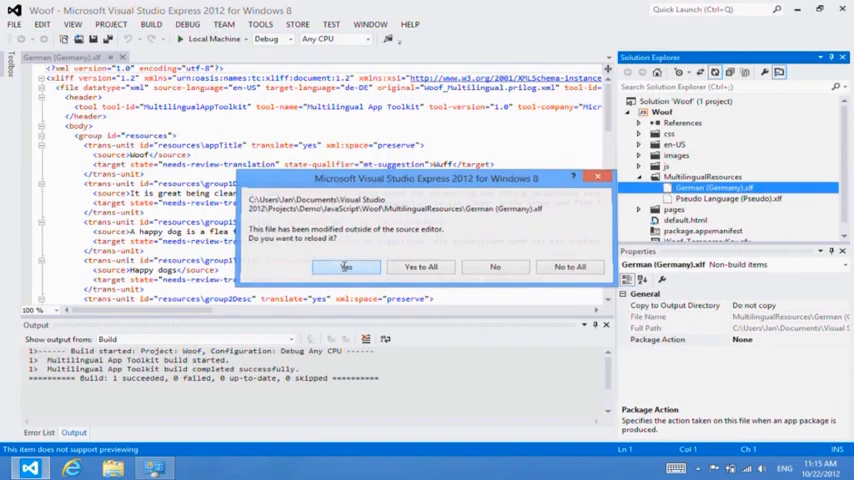
click(346, 267)
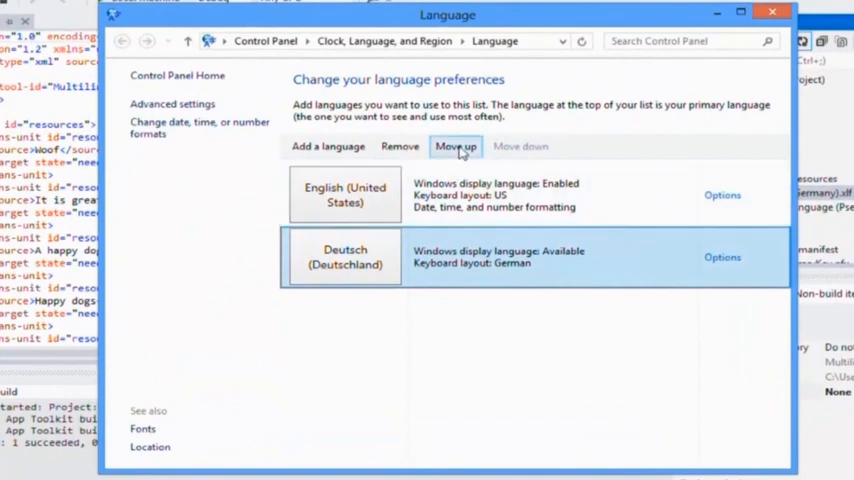
Move Deutsch (Deutschland) to the top of the Windows language list.
click(455, 146)
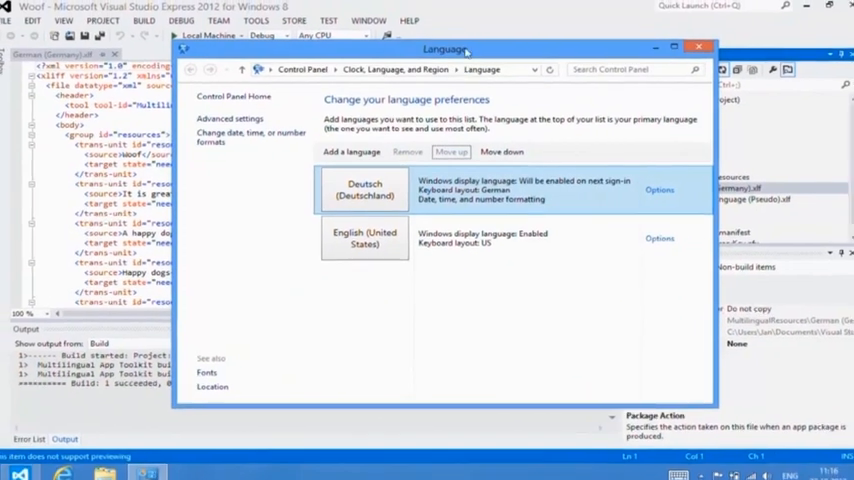
click(698, 46)
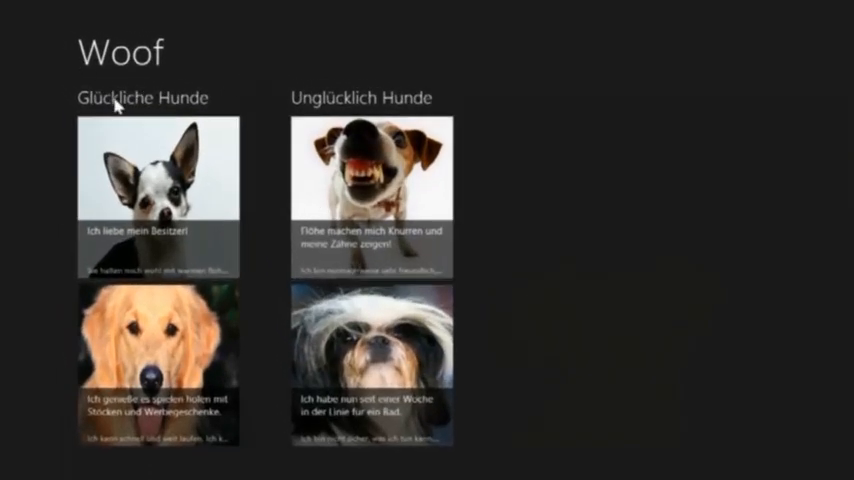
Open the Glückliche Hunde group in the German-localized Woof app.
click(140, 97)
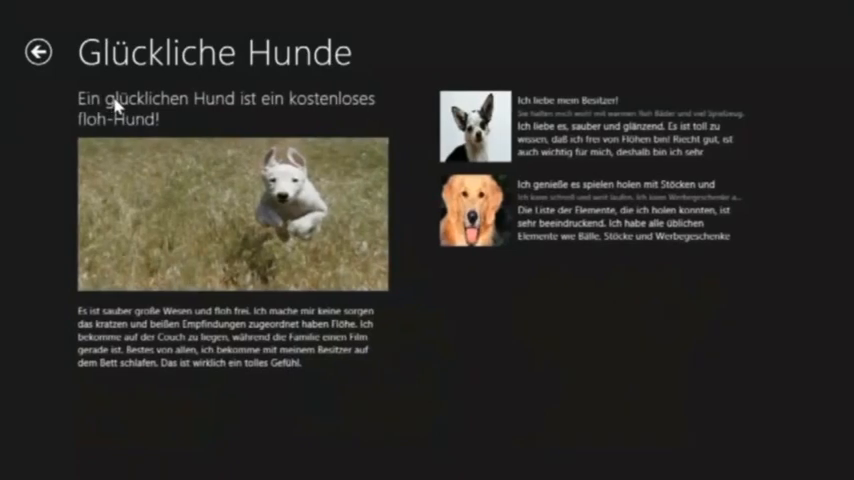